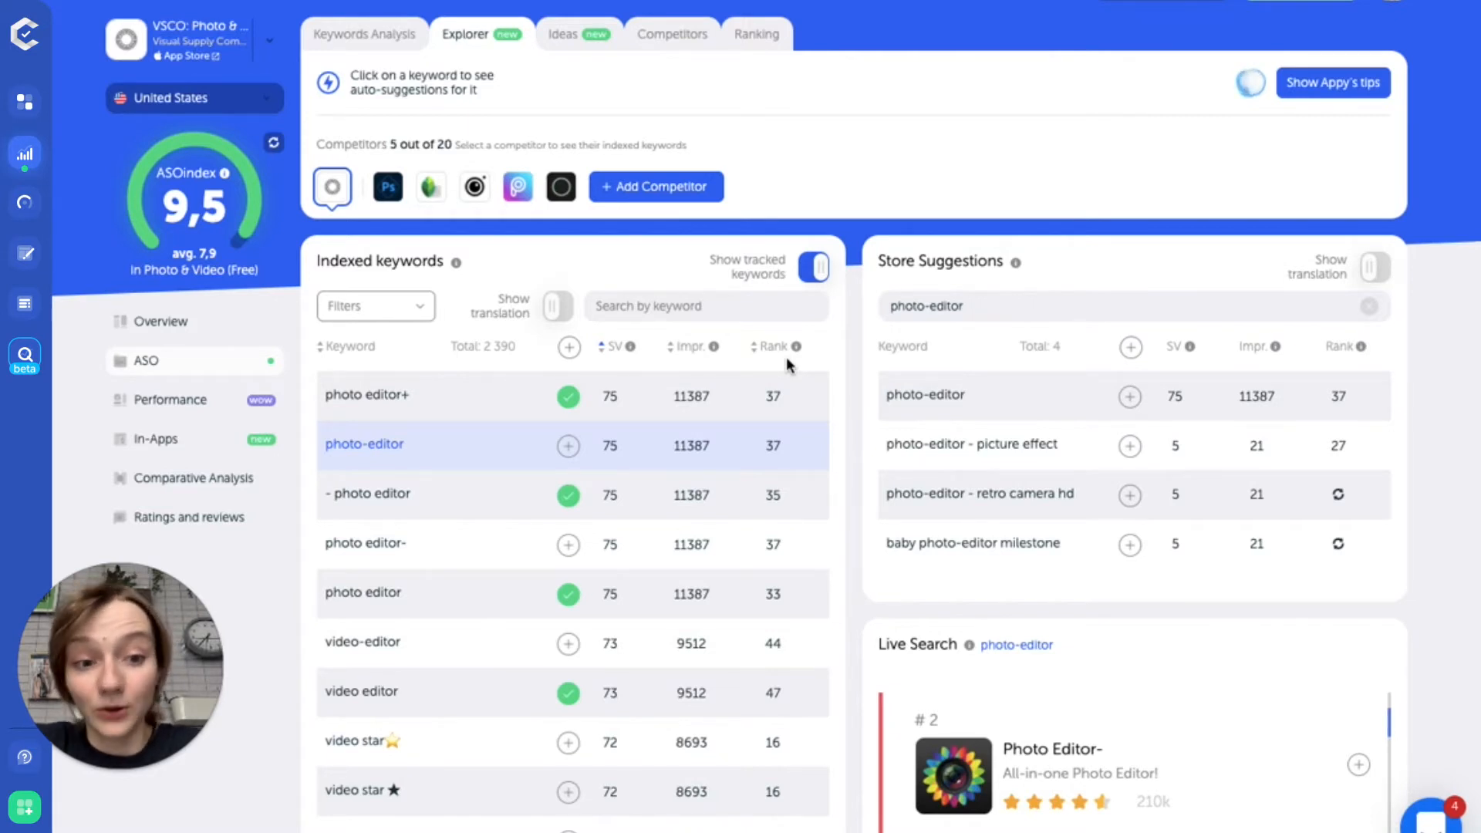
pyautogui.moveTo(476, 375)
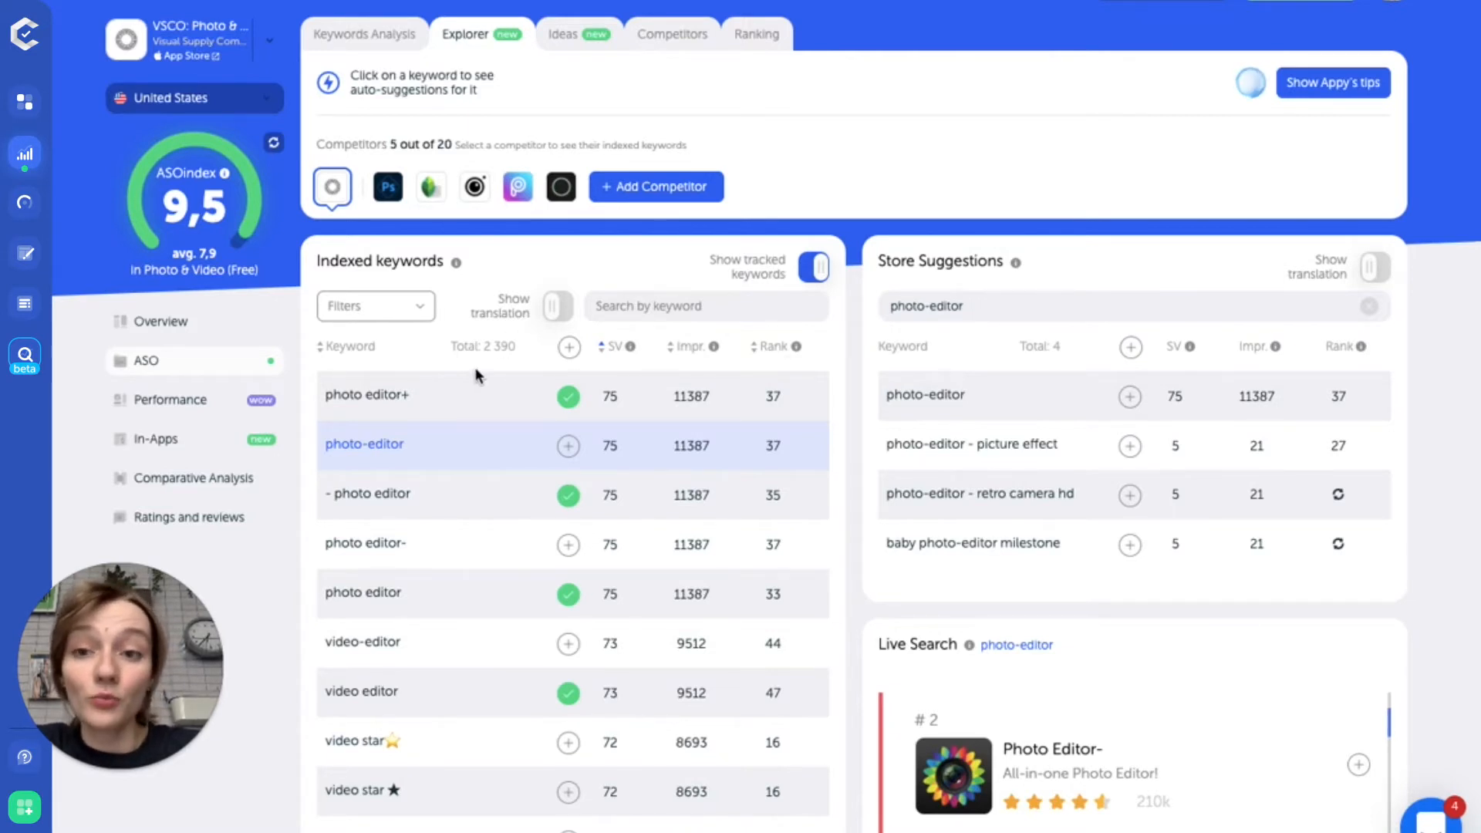
pyautogui.moveTo(411, 310)
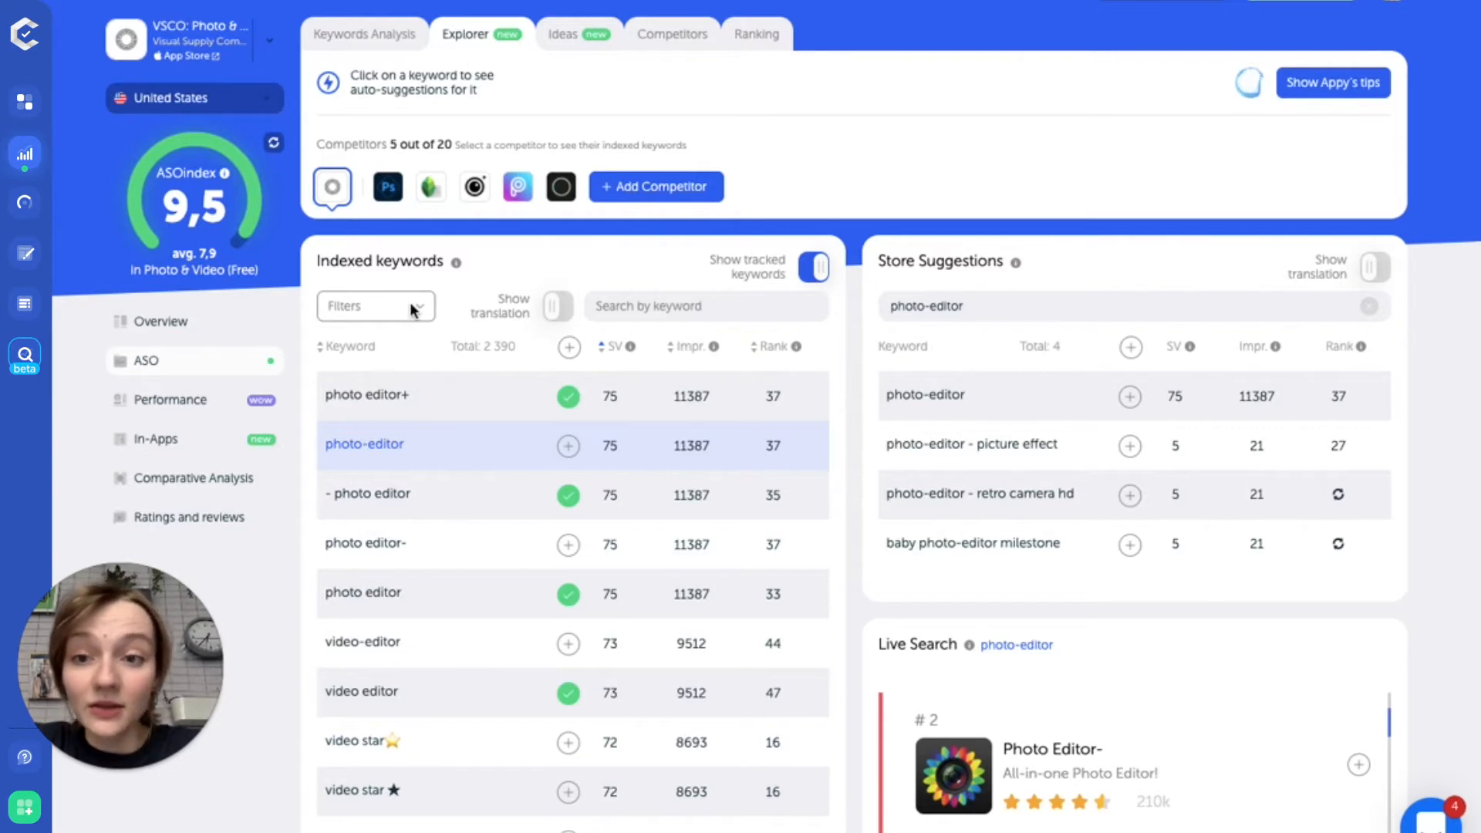
# - Filter VSCO's indexed keywords by 'vsco' and load Store Suggestions for the 'vsco' keyword
pyautogui.click(374, 306)
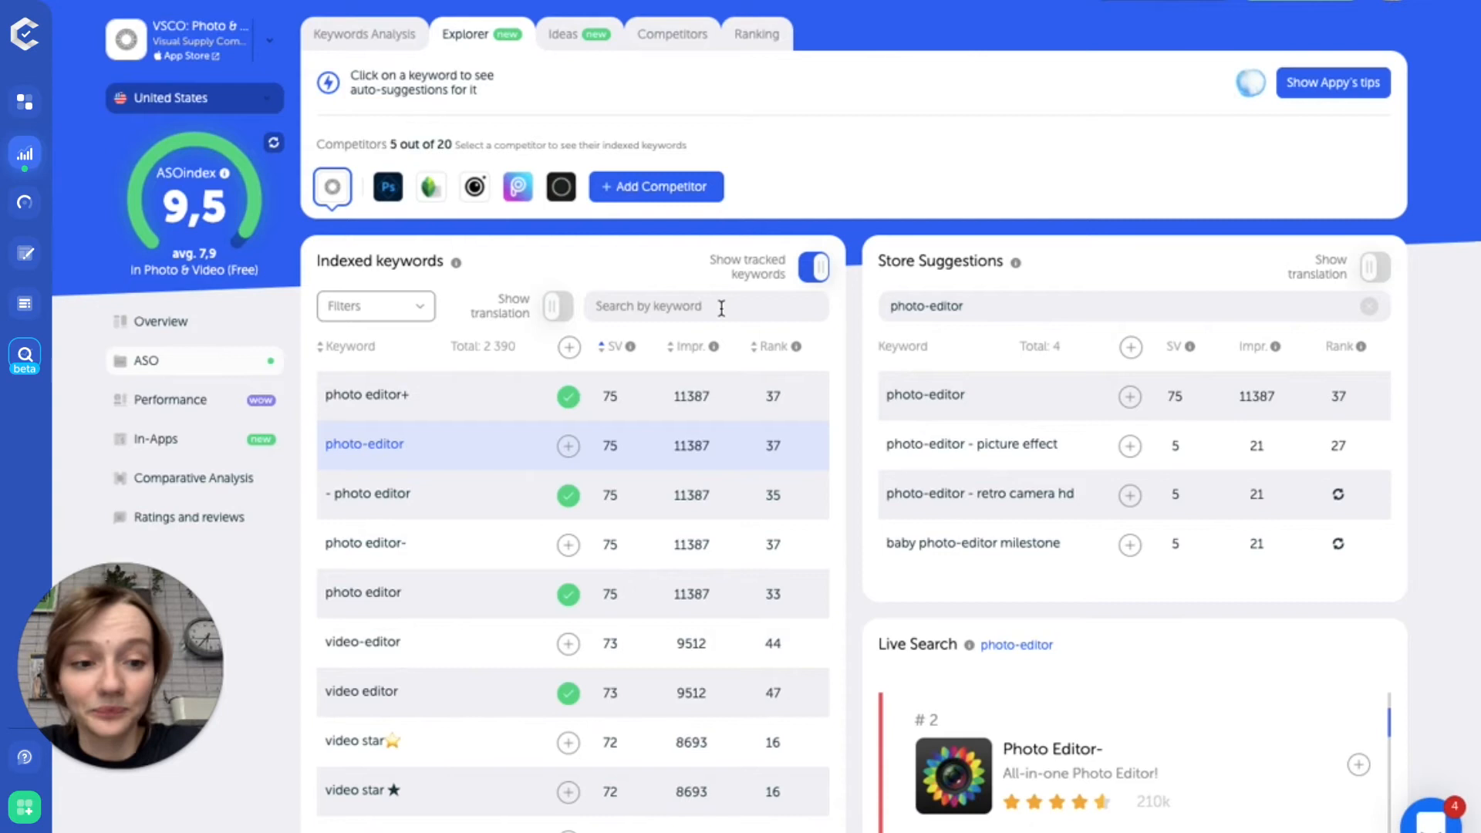
pyautogui.write('vsco')
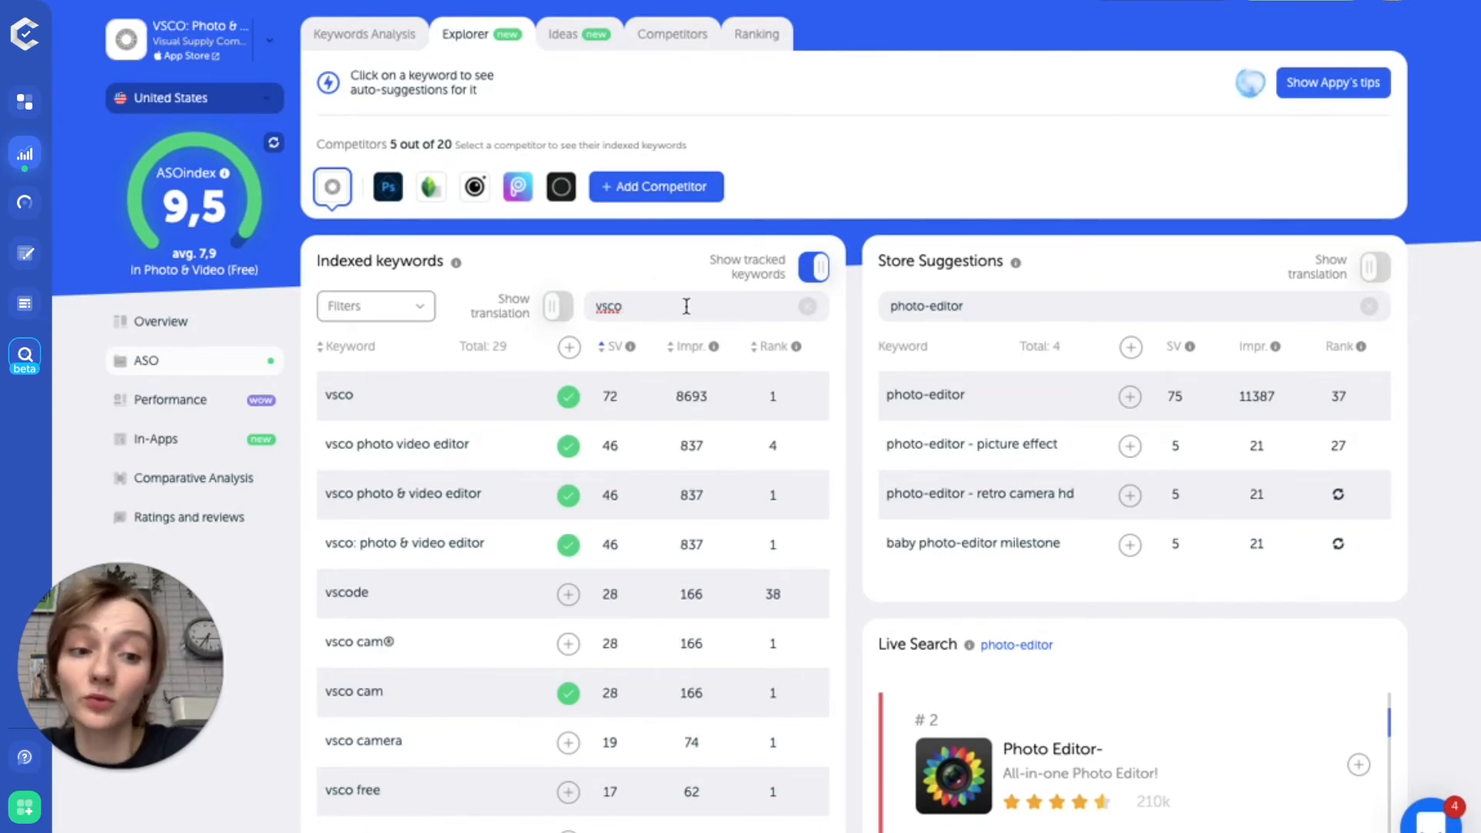
pyautogui.click(337, 395)
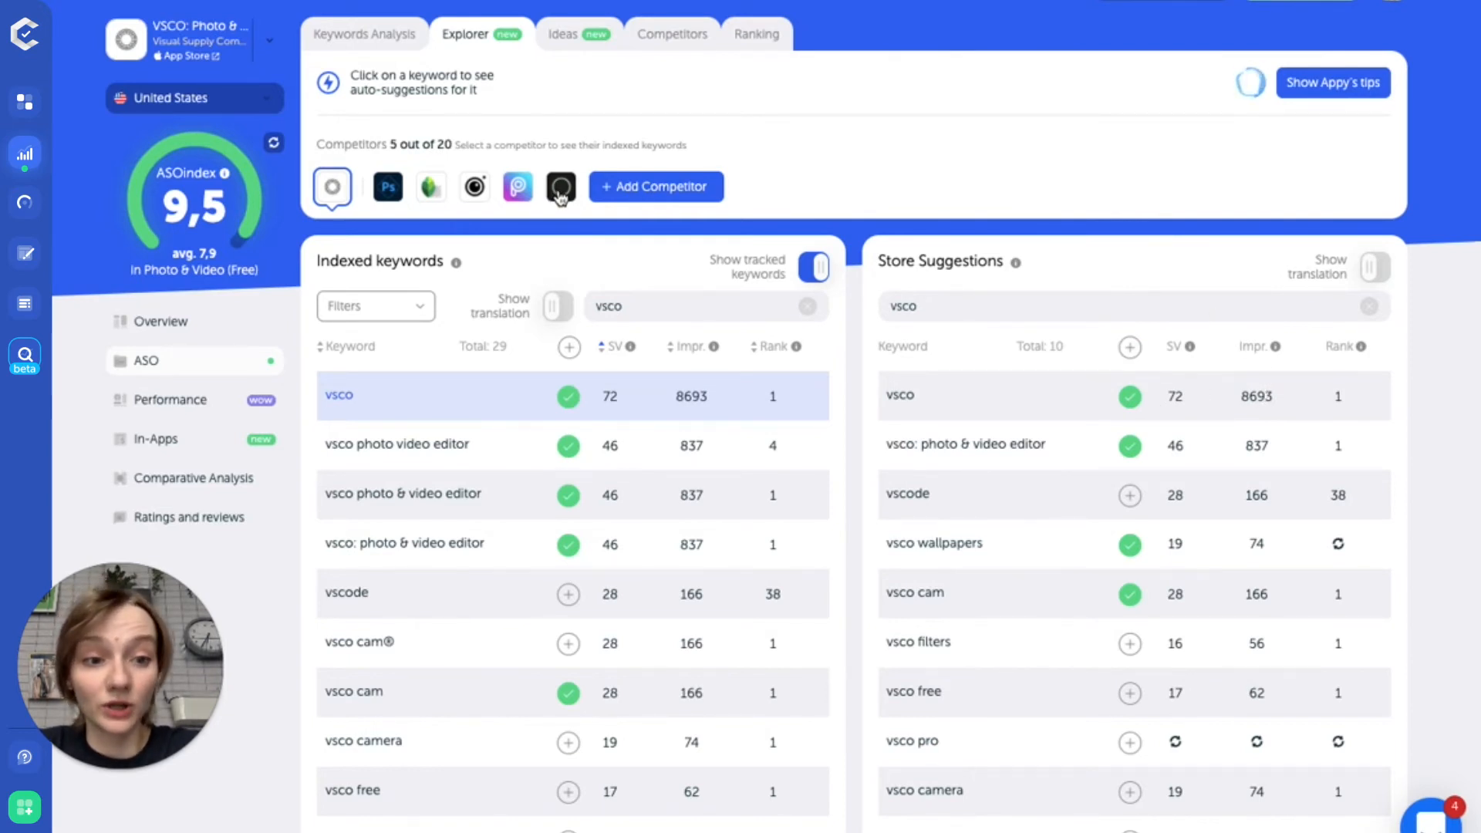
# - Switch the indexed keywords to the France store with translations and scroll the list
pyautogui.click(560, 186)
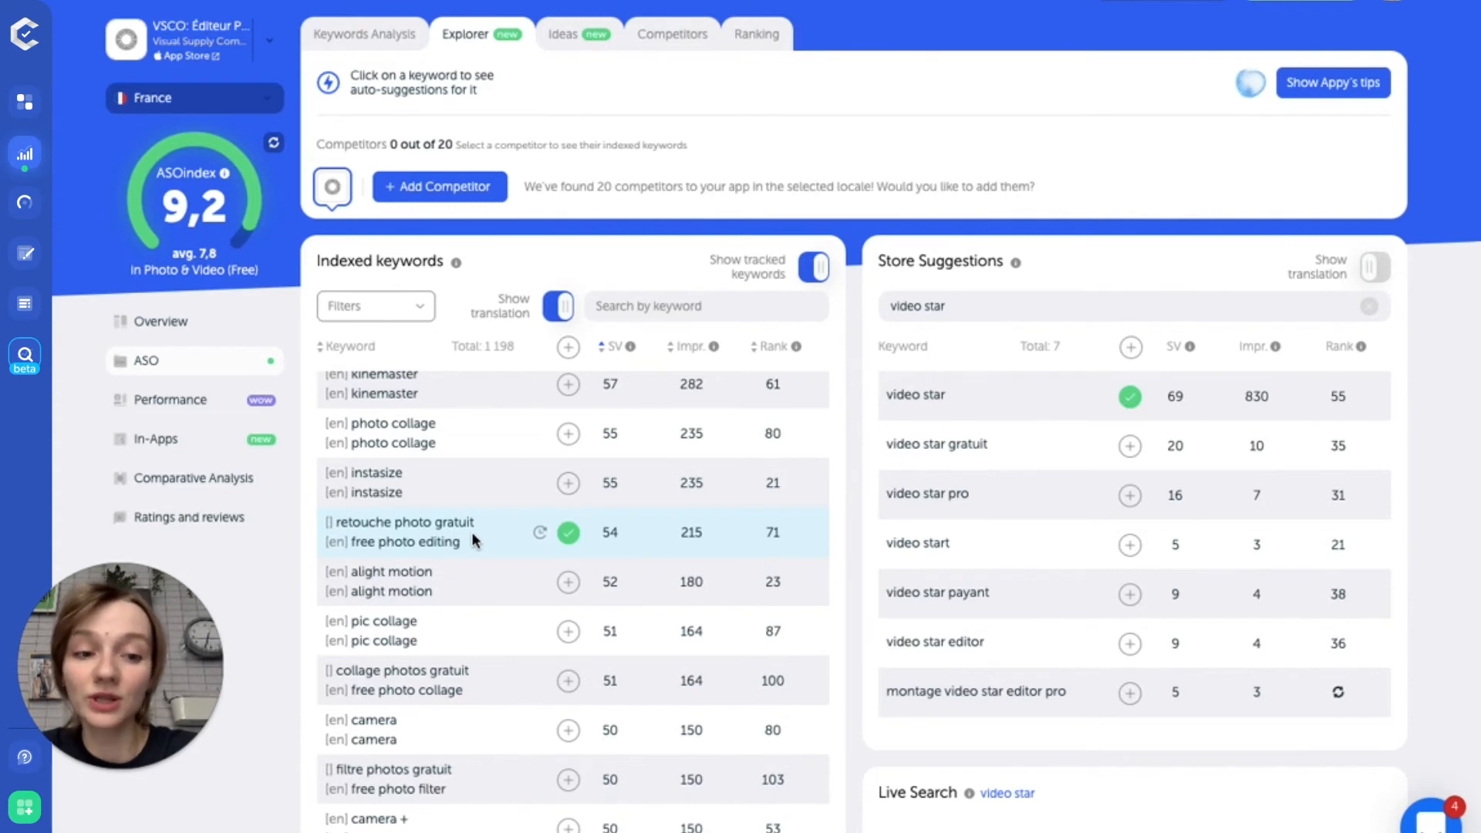
pyautogui.scroll(-3)
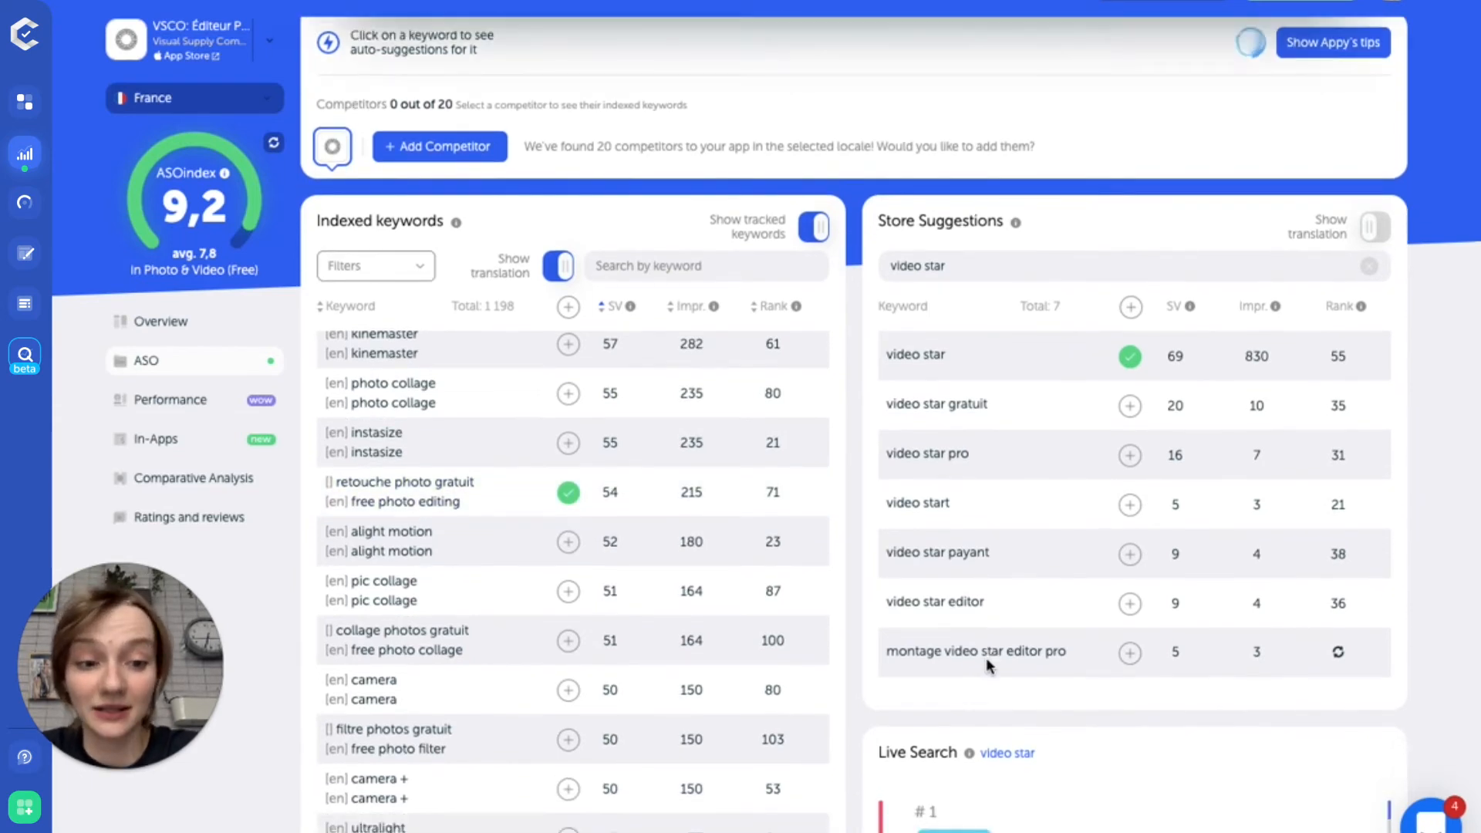